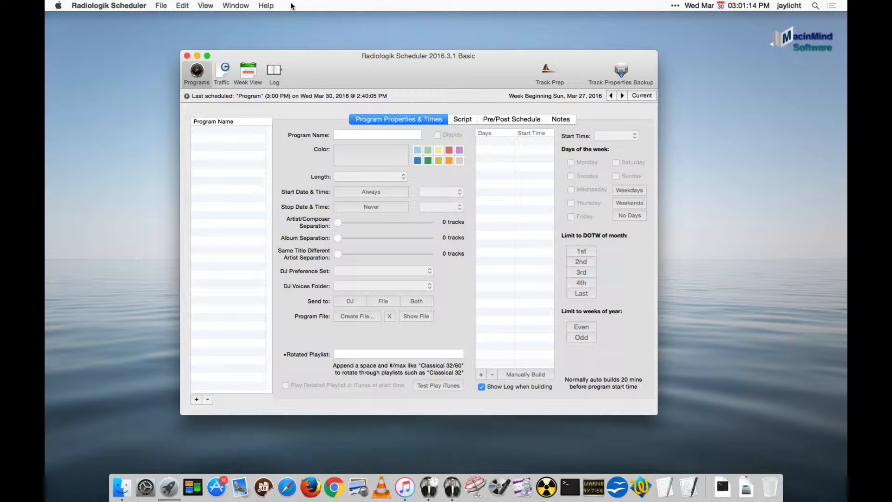
pyautogui.moveTo(305, 64)
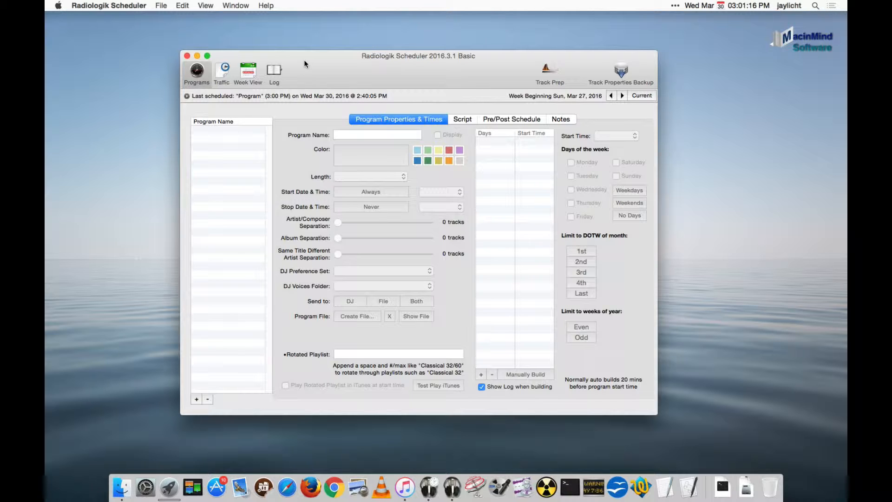
pyautogui.moveTo(446, 63)
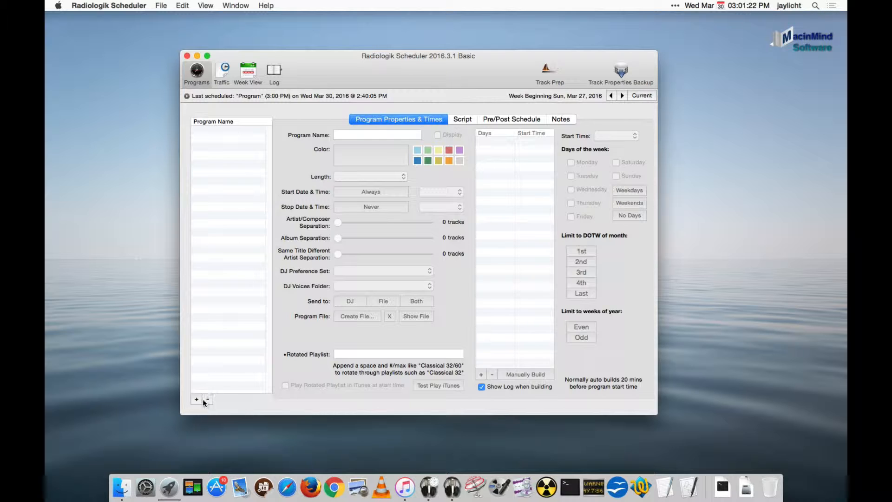
# Create a new program and schedule its 12:00 AM start time for every day of the week
pyautogui.click(196, 398)
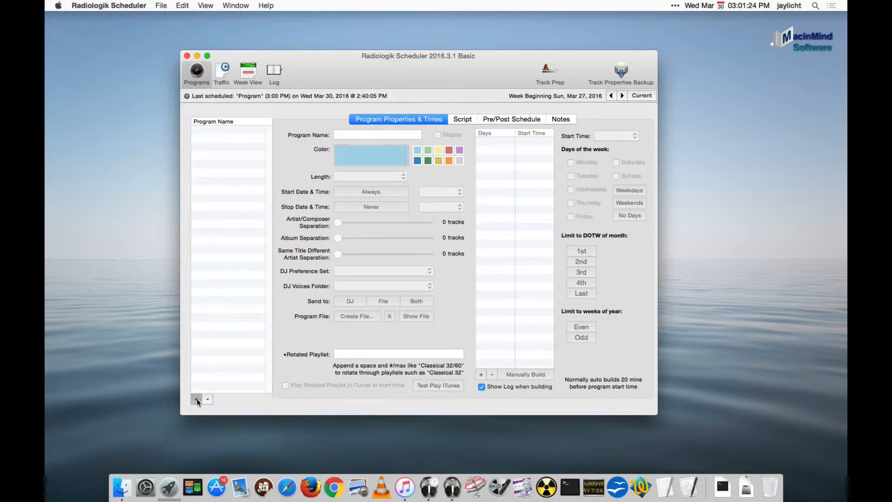
pyautogui.click(196, 399)
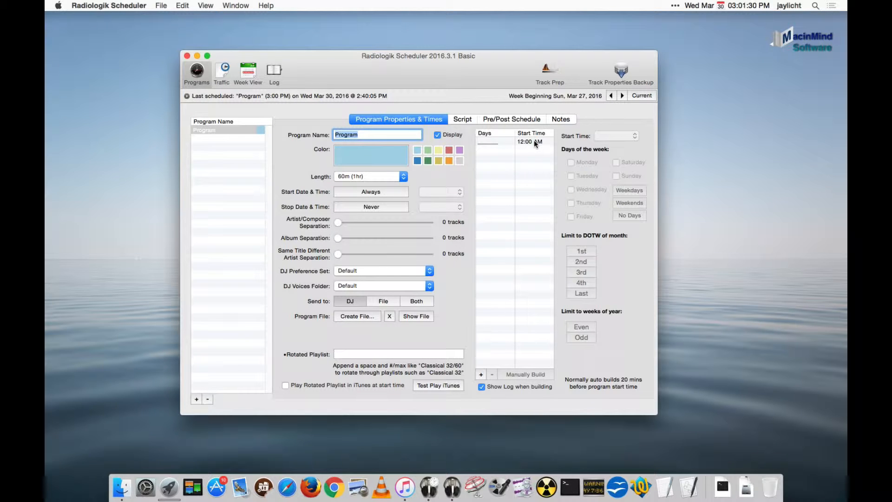
pyautogui.click(528, 142)
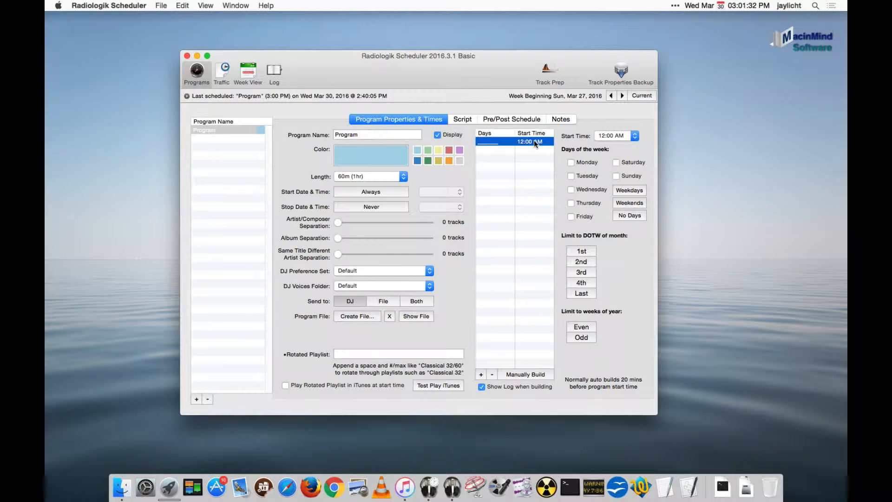
pyautogui.click(629, 189)
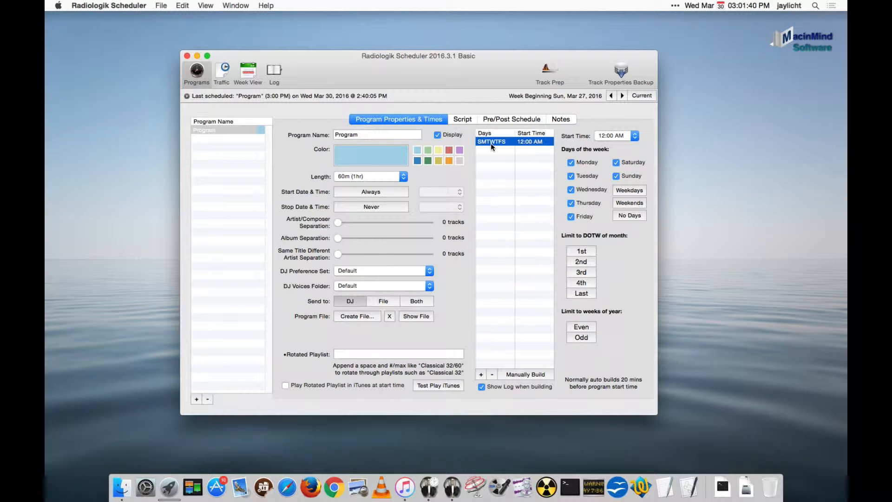
# Add hourly start times through 11:00 PM and confirm the full week in Week View
pyautogui.click(480, 374)
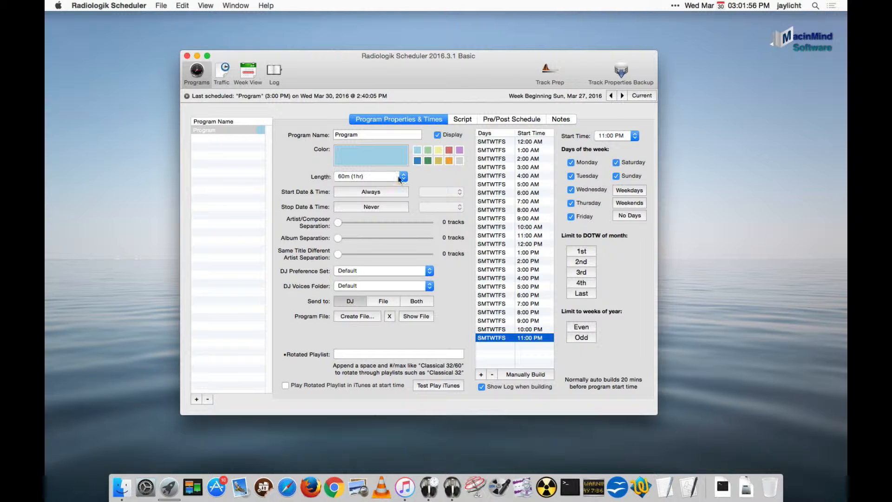
pyautogui.moveTo(272, 92)
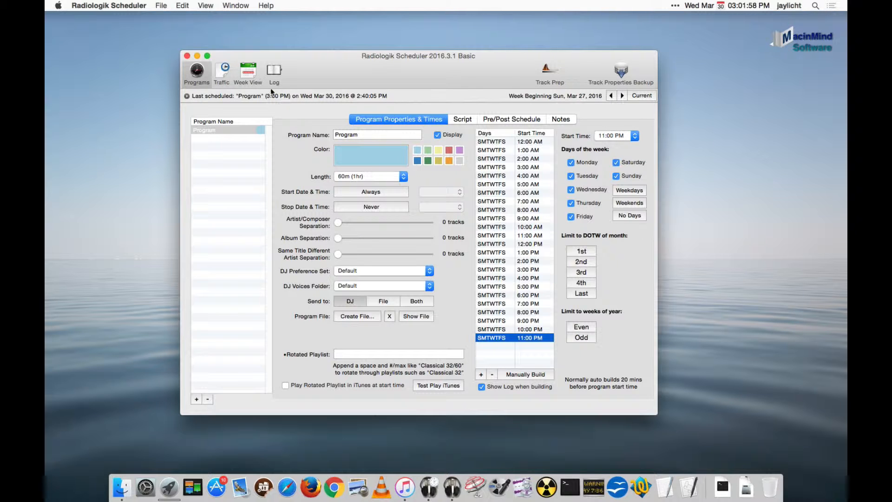
pyautogui.click(247, 72)
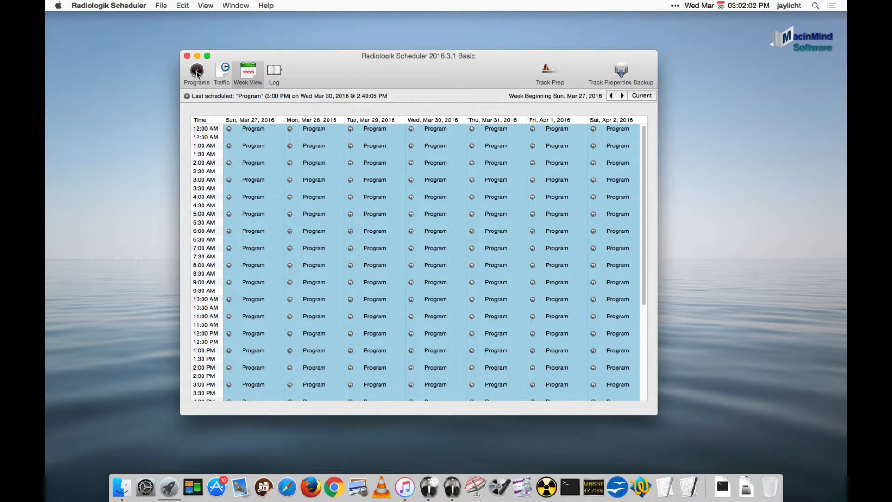
pyautogui.click(196, 73)
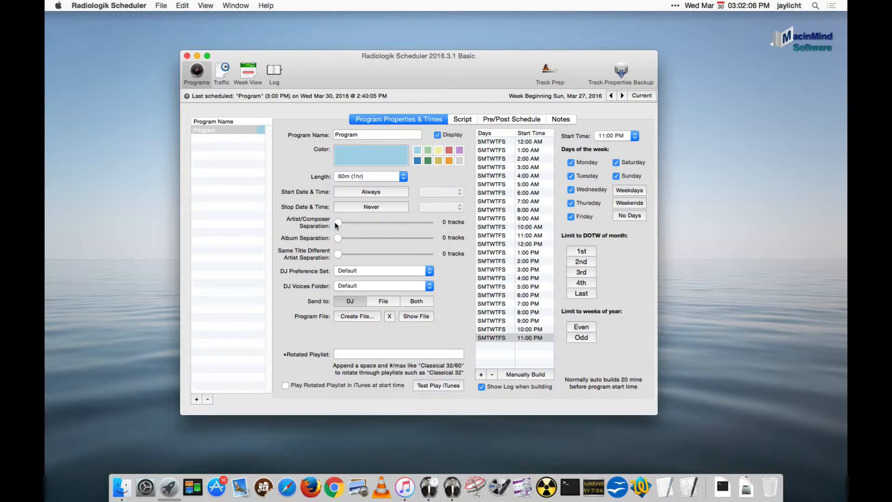
# Set artist/composer separation to 20 tracks and album separation to 15 tracks
pyautogui.moveTo(338, 222); pyautogui.dragTo(370, 222)
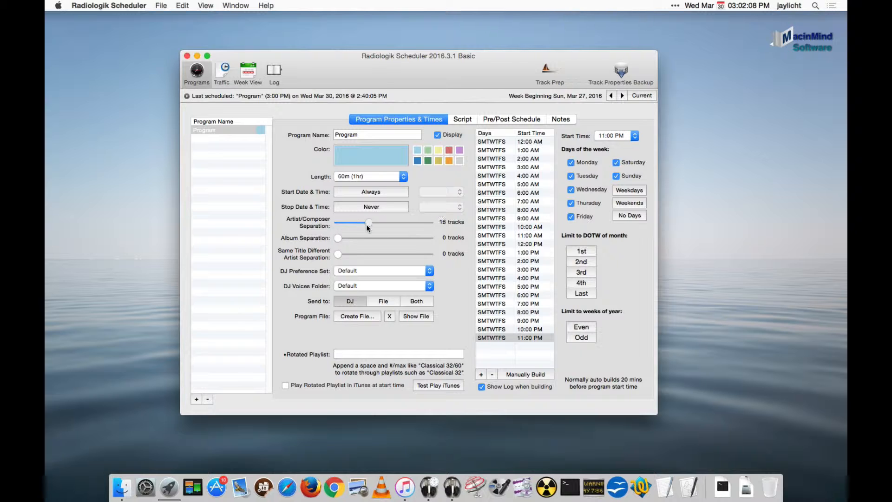
pyautogui.moveTo(368, 222); pyautogui.dragTo(375, 222)
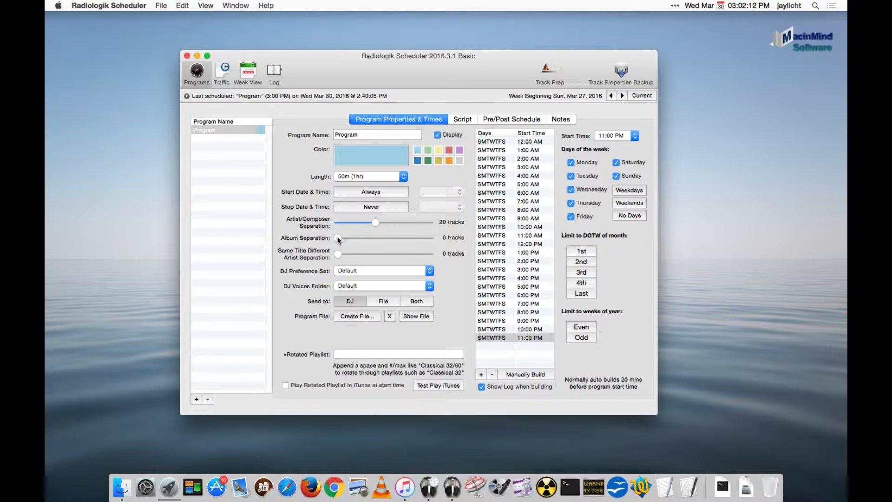
pyautogui.moveTo(339, 237); pyautogui.dragTo(351, 237)
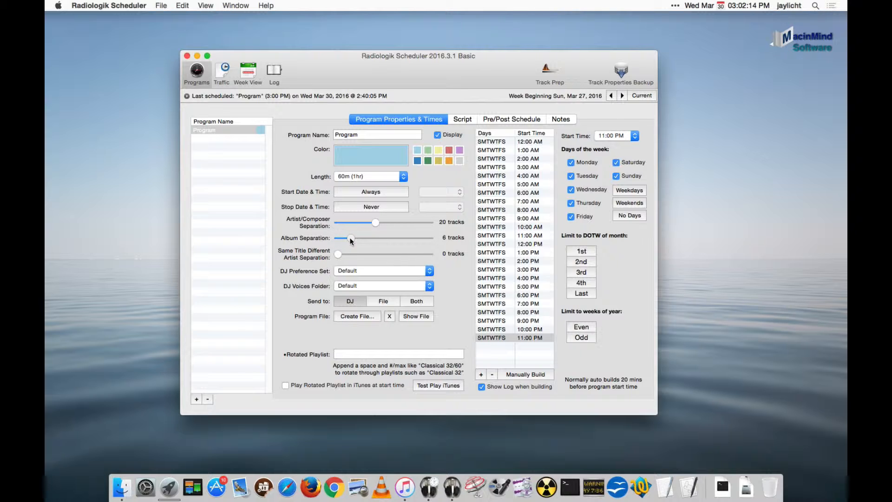
pyautogui.moveTo(350, 238); pyautogui.dragTo(366, 238)
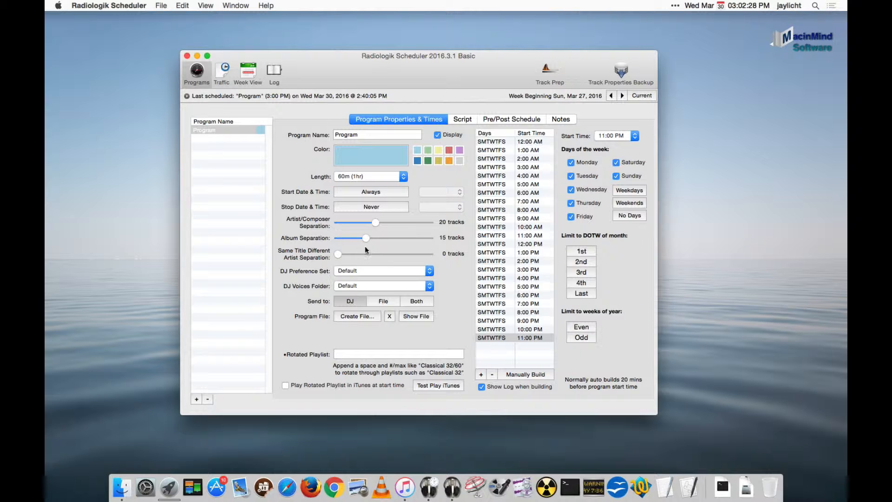
pyautogui.moveTo(396, 252)
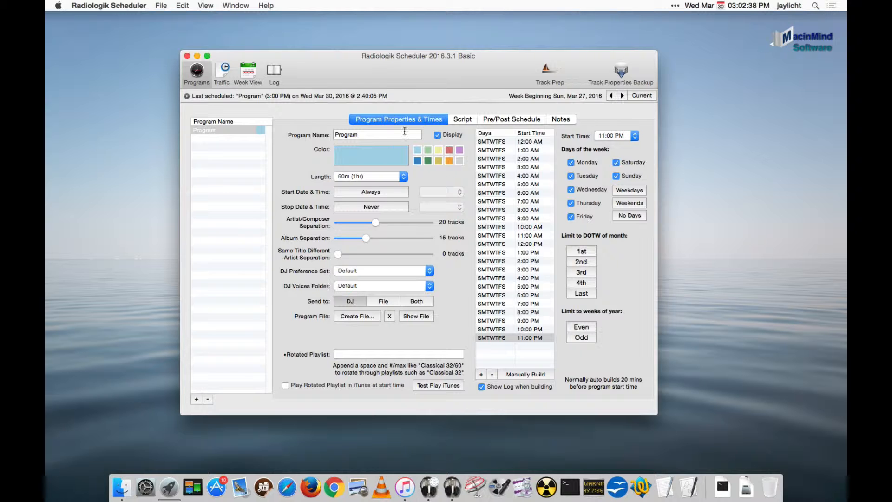
pyautogui.moveTo(377, 233)
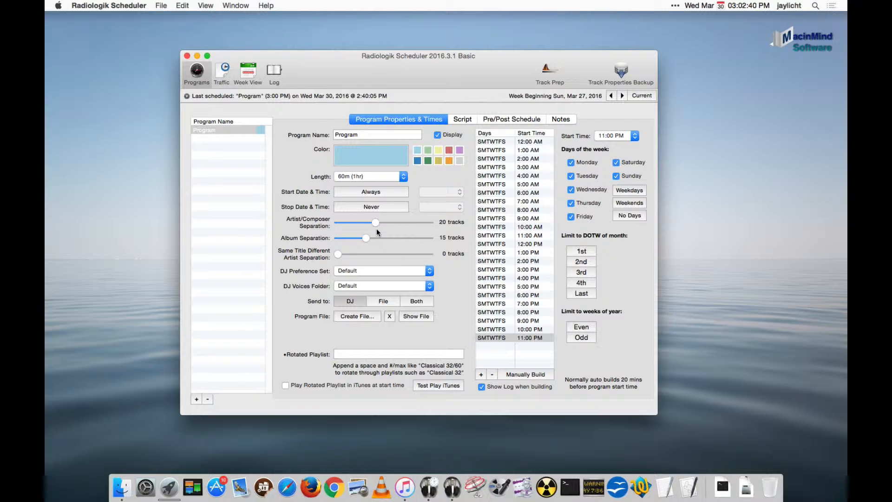
# Add a first command to the program's script and make it a fill command
pyautogui.click(462, 119)
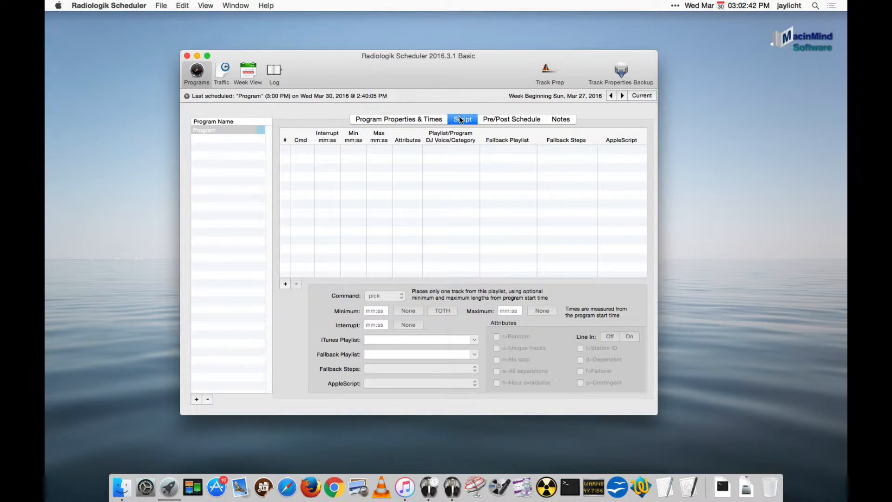
pyautogui.click(286, 284)
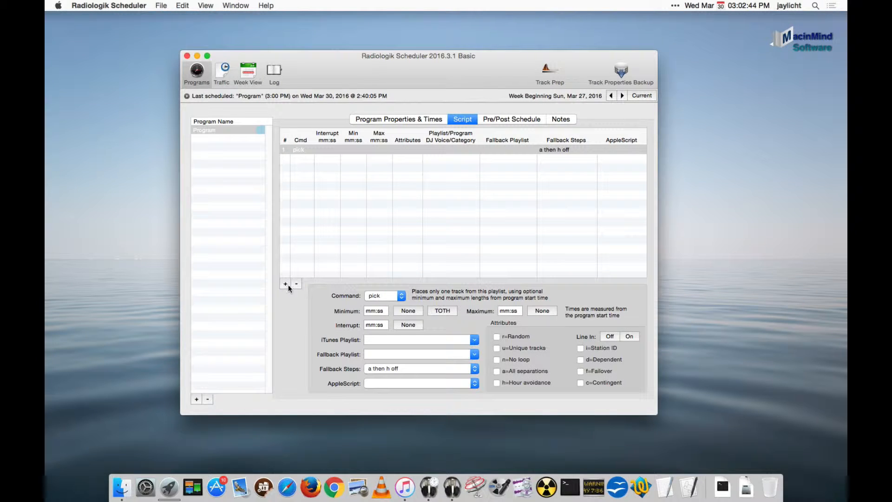
pyautogui.click(383, 295)
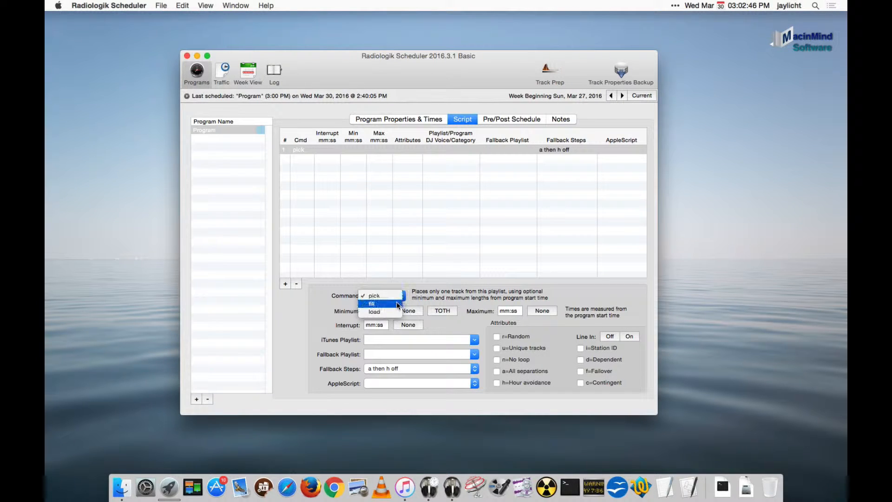
pyautogui.click(370, 302)
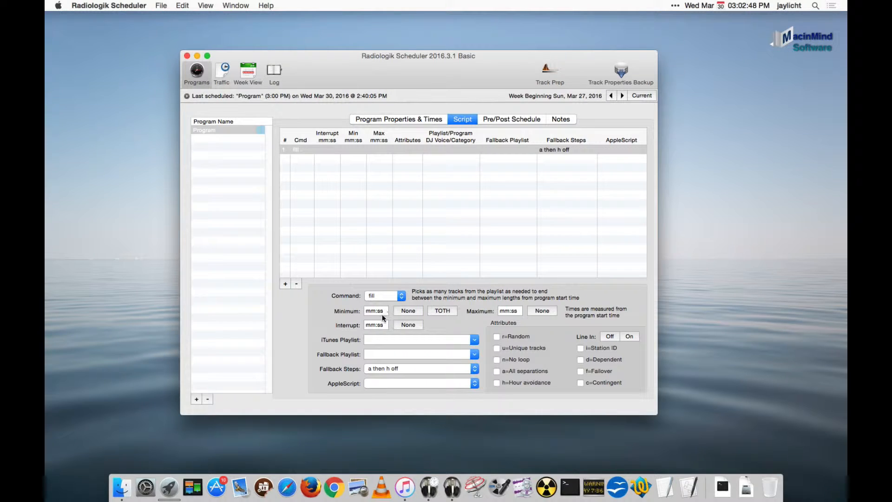
# Set the fill step's minimum and maximum length both to 60:00
pyautogui.click(375, 310)
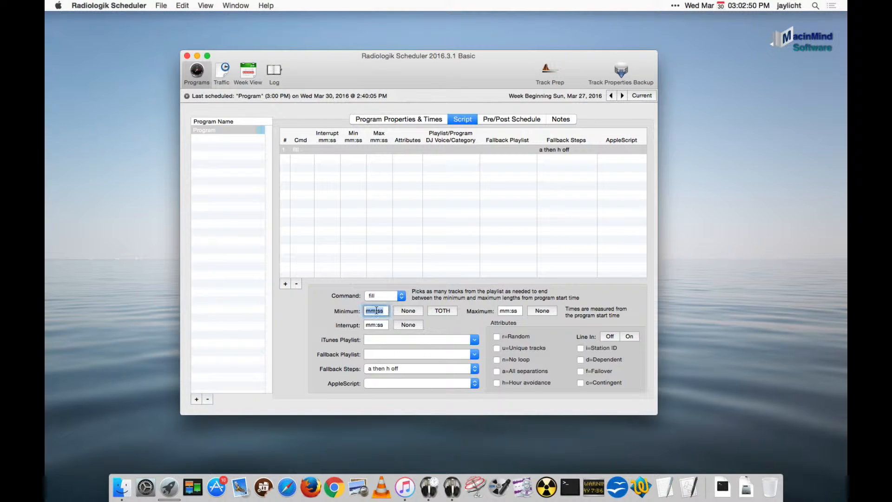
pyautogui.write('60:')
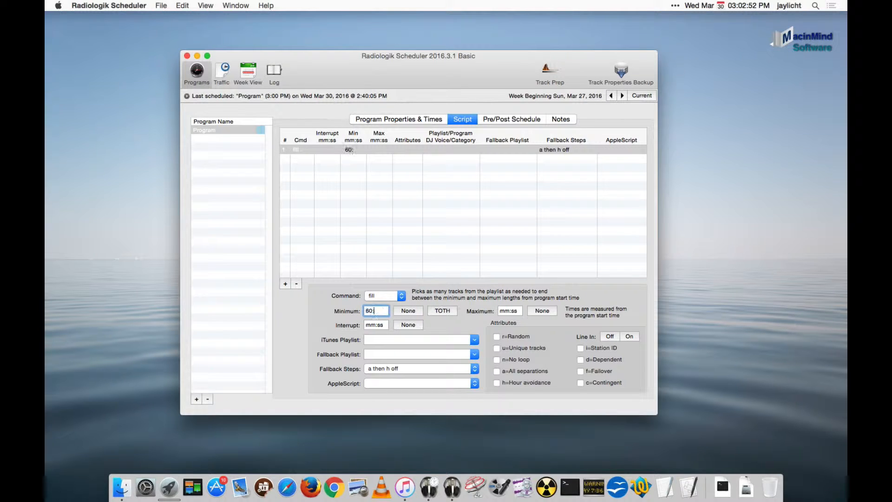
pyautogui.write('6')
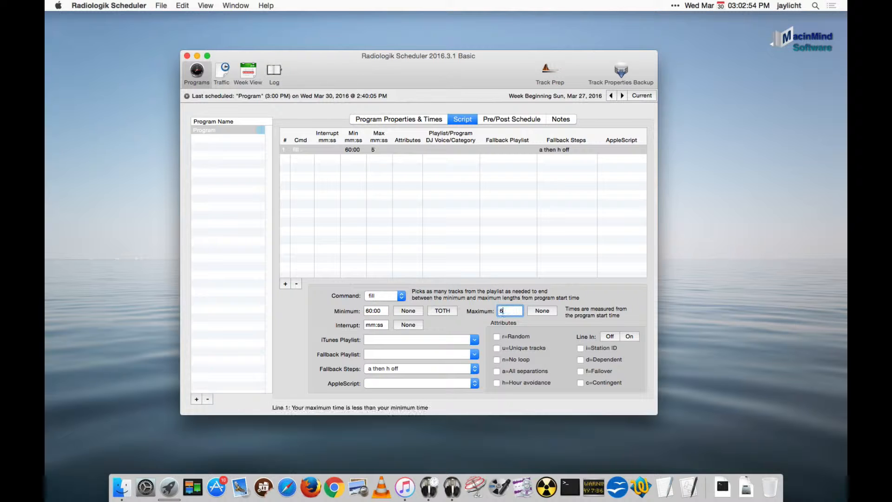
pyautogui.write('60:00')
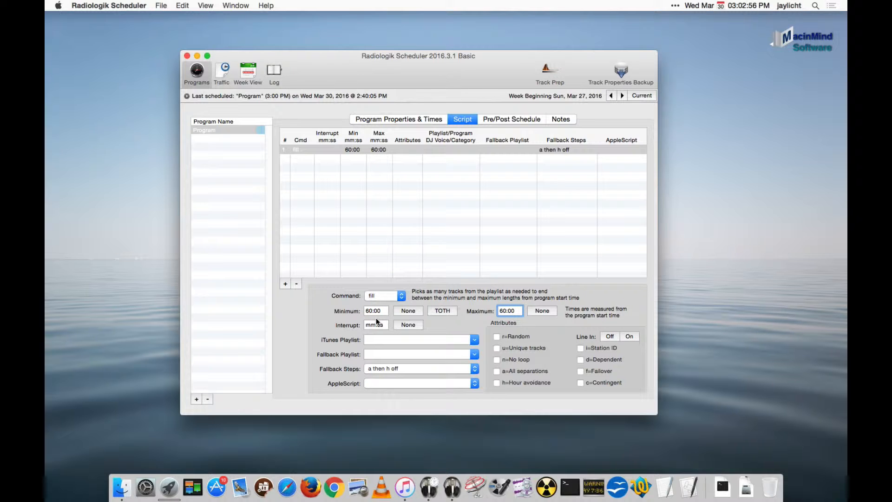
# Choose ModernTranceRotation as the iTunes playlist the fill step draws from
pyautogui.click(473, 340)
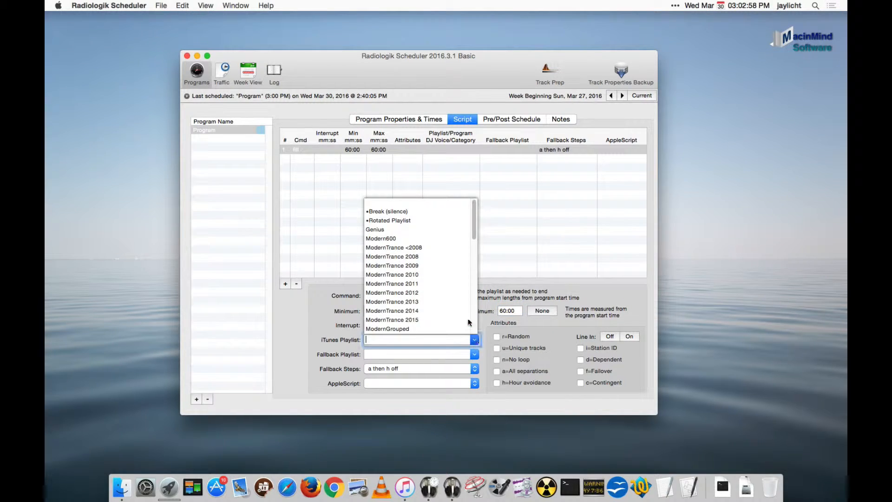
pyautogui.scroll(-3)
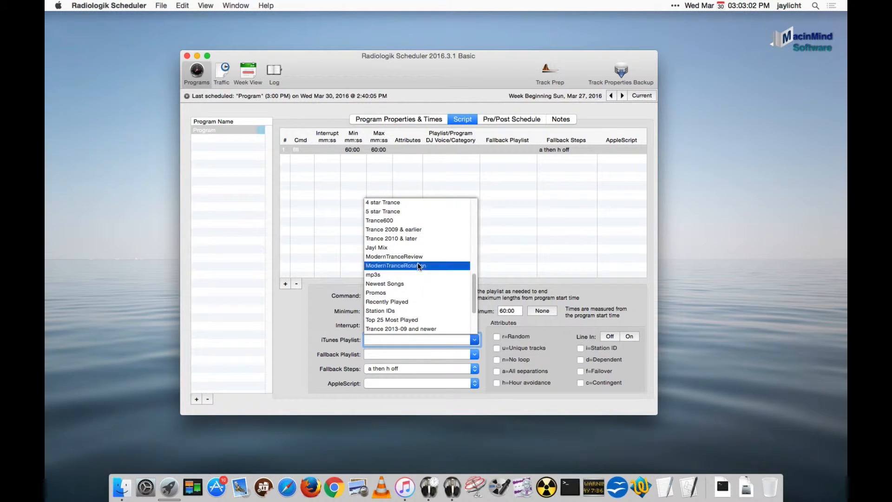
pyautogui.click(394, 265)
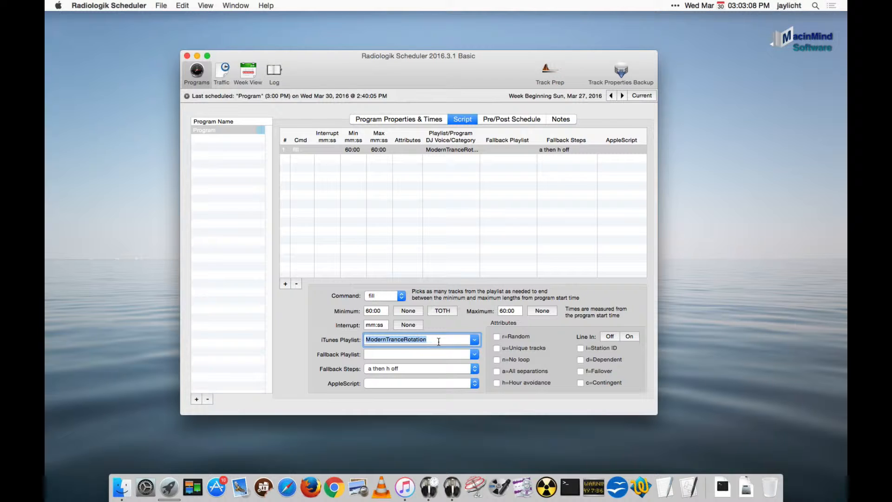
pyautogui.moveTo(498, 341)
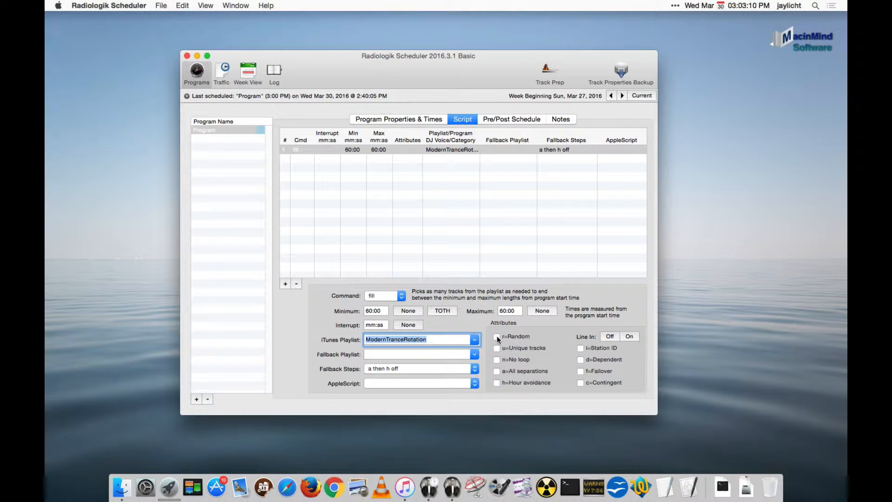
# Enable random order, unique tracks, all separations and hour avoidance ('ruah') on the fill step
pyautogui.click(496, 336)
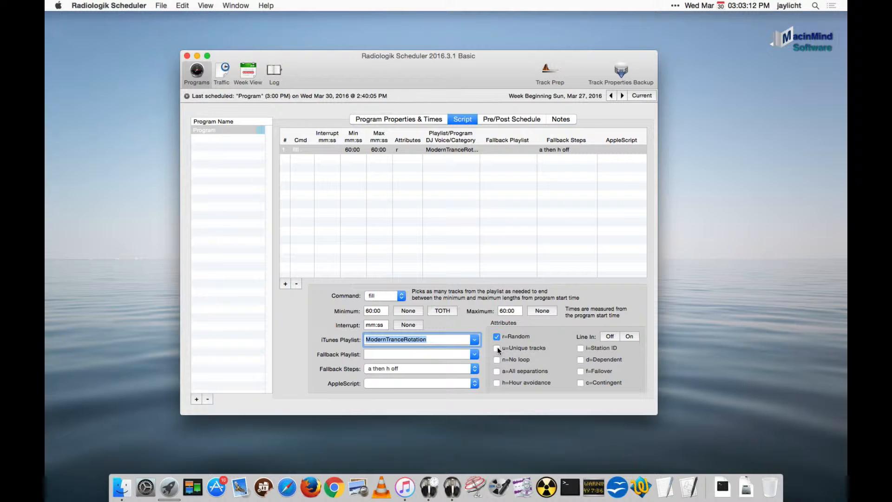
pyautogui.click(496, 347)
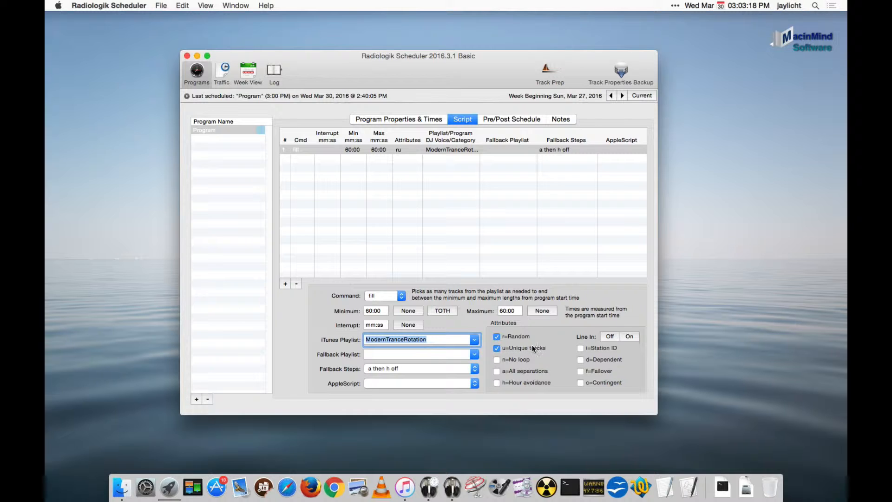
pyautogui.moveTo(518, 349)
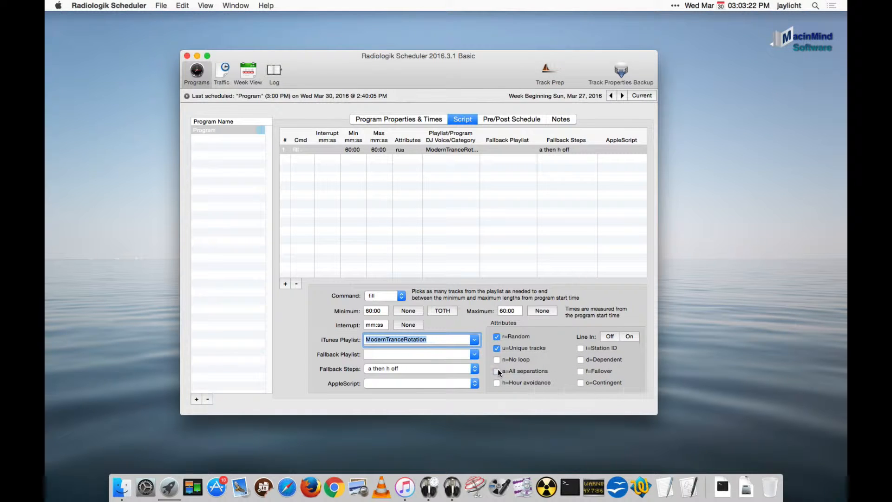
pyautogui.click(496, 371)
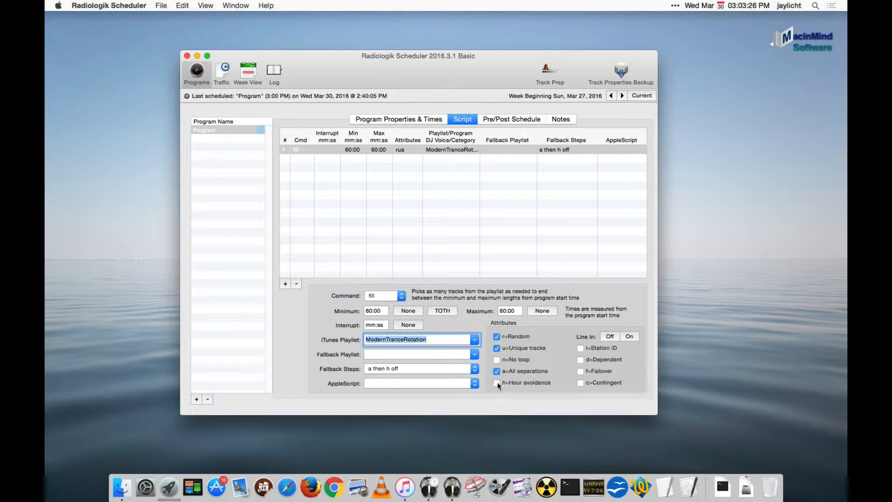
pyautogui.click(496, 381)
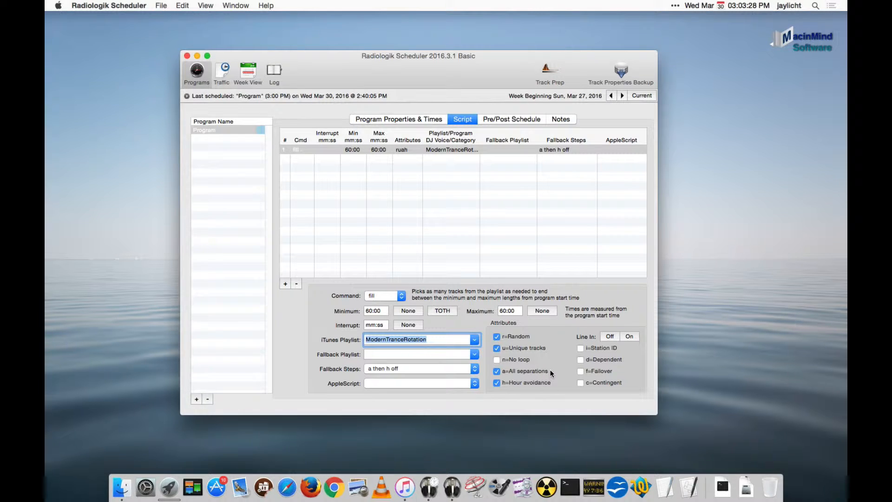
pyautogui.moveTo(525, 370)
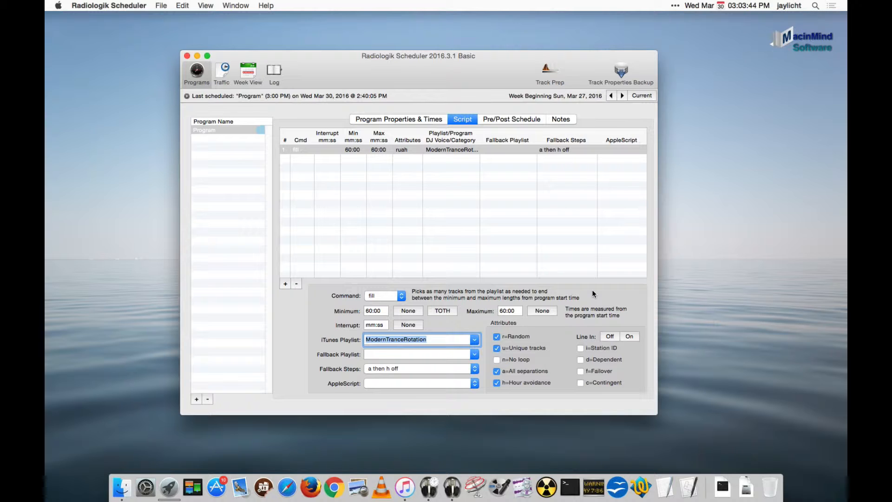
pyautogui.moveTo(417, 458)
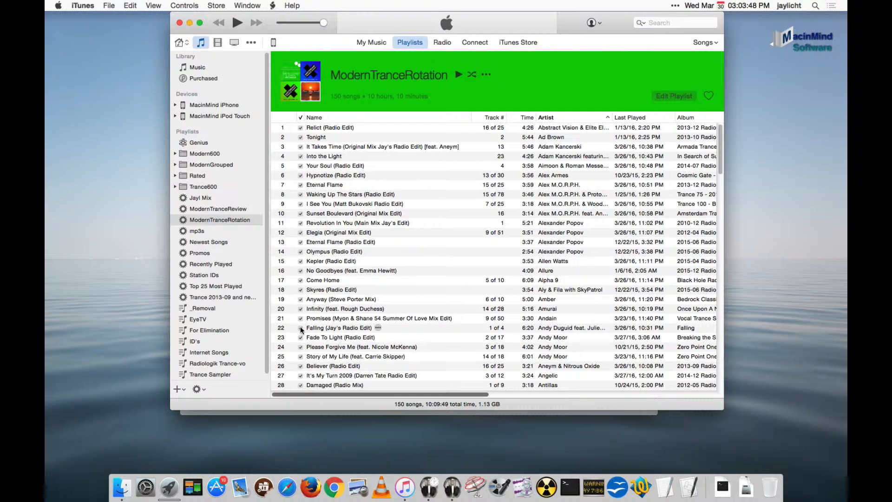
# Select ModernTranceRotation in iTunes and bring up its context menu actions
pyautogui.click(219, 219)
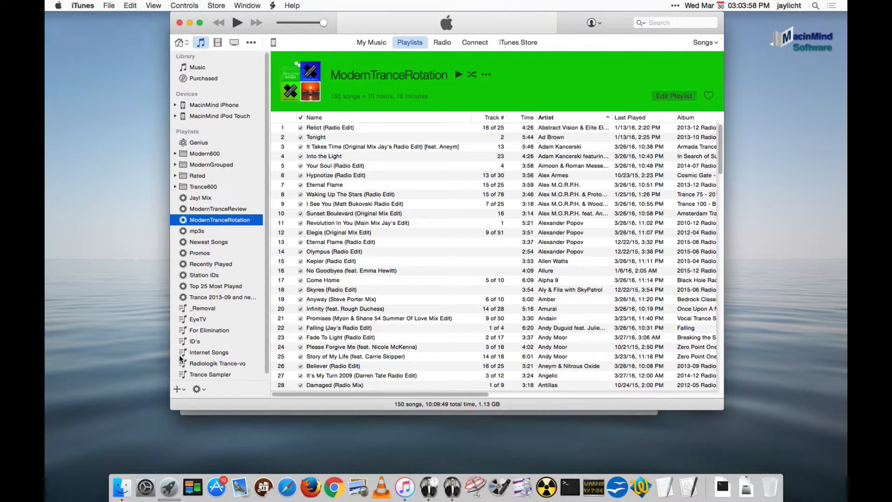
pyautogui.click(177, 390)
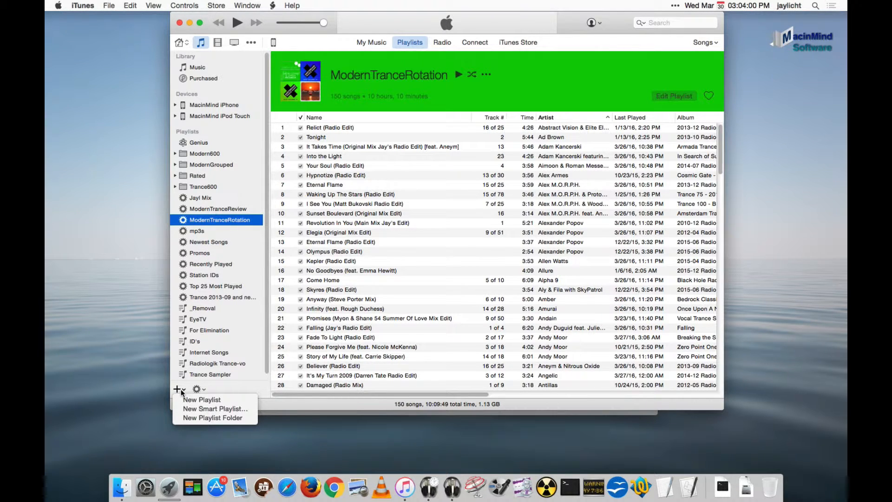
pyautogui.click(178, 389)
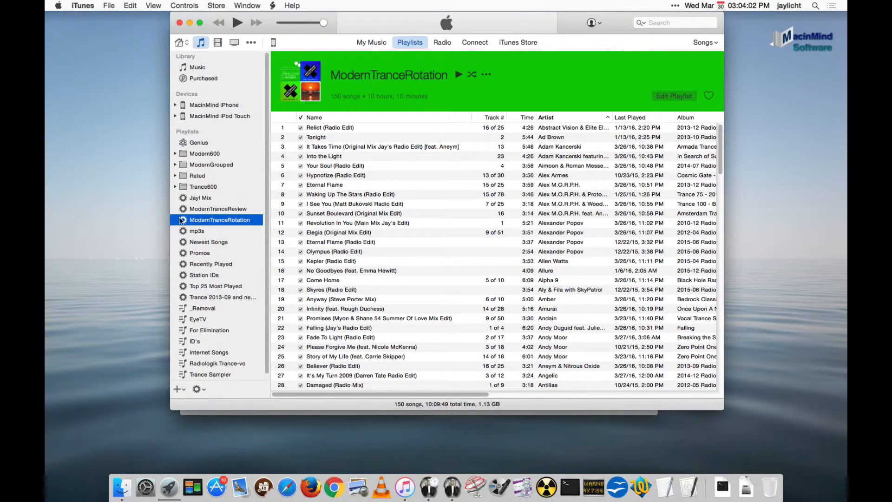
pyautogui.rightClick(219, 219)
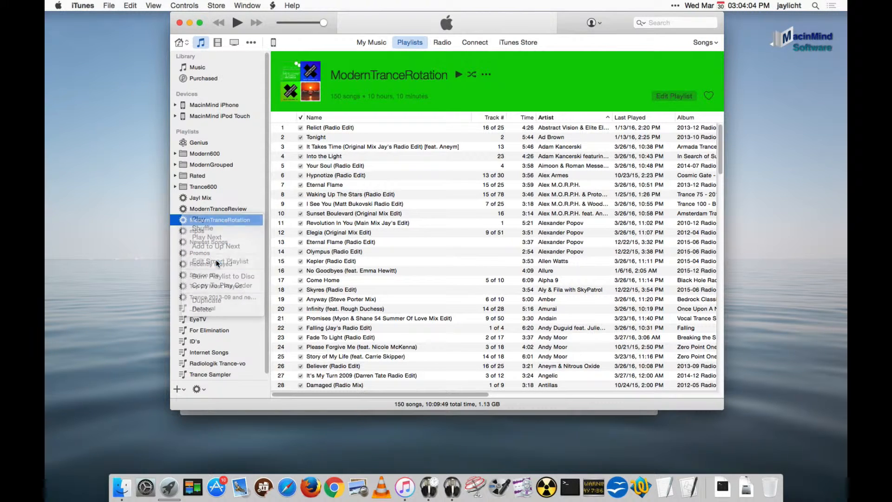
# Edit the smart playlist rule to match on Genre, typing 'ModernMix'
pyautogui.click(218, 261)
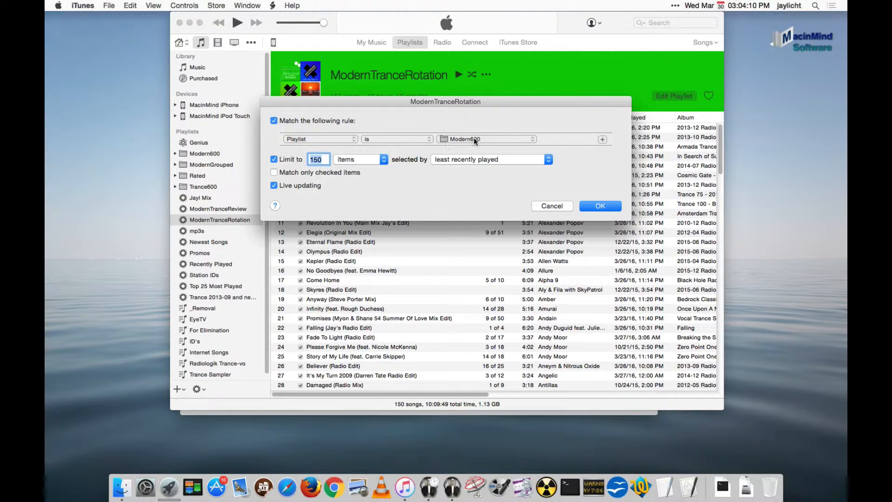
pyautogui.click(319, 138)
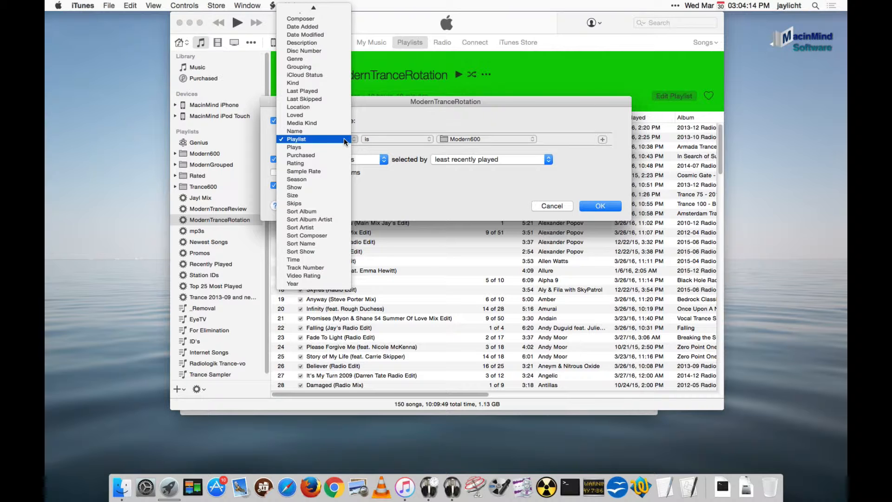
pyautogui.moveTo(293, 83)
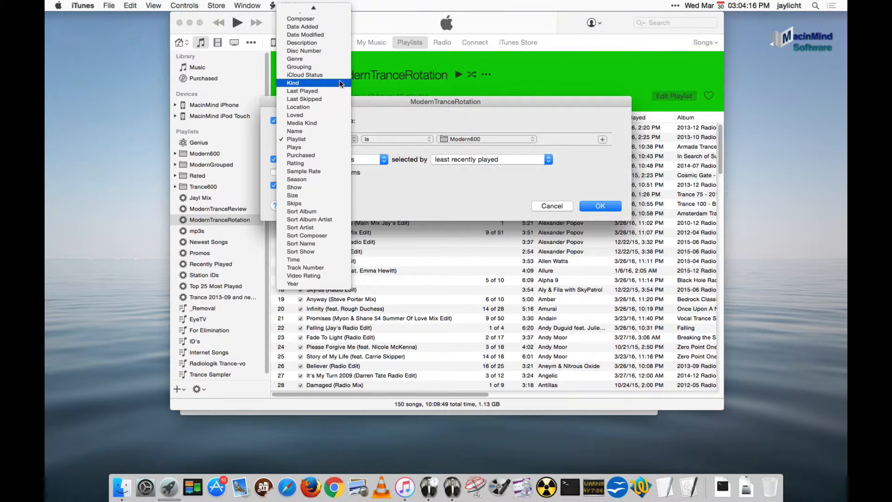
pyautogui.click(294, 59)
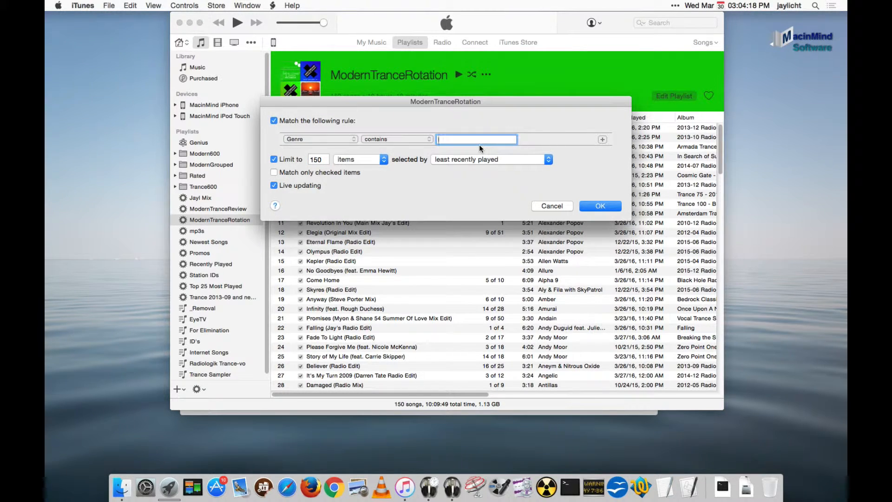
pyautogui.write('ModernMix')
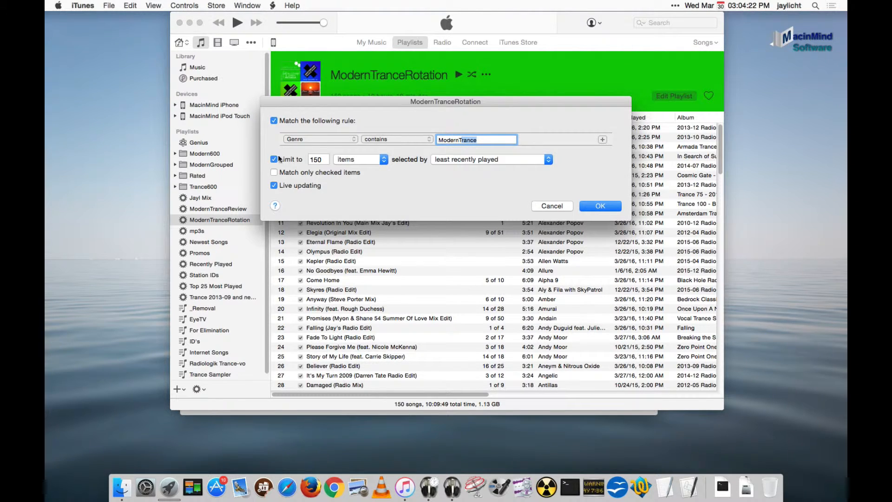
# Remove the 150-song limit so the playlist holds all 721 matching songs
pyautogui.click(273, 159)
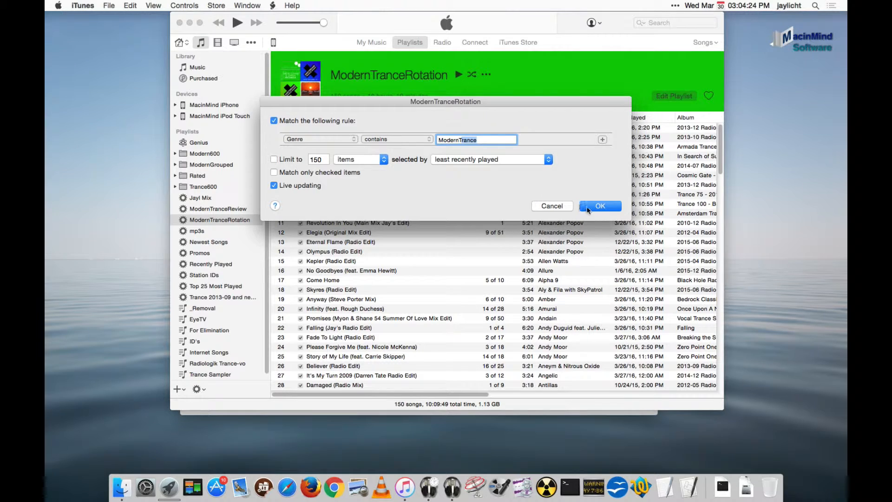
pyautogui.click(600, 206)
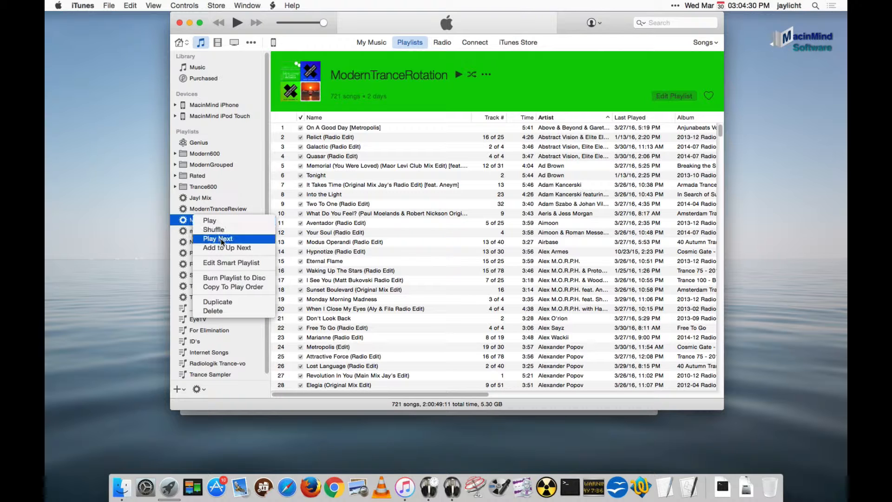
# Restore the 150 least-recently-played song limit on ModernTranceRotation
pyautogui.click(231, 262)
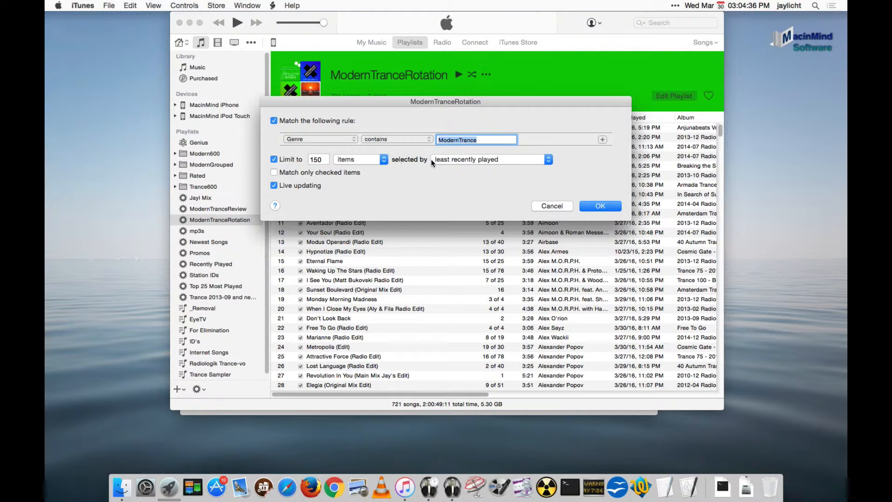
pyautogui.moveTo(483, 165)
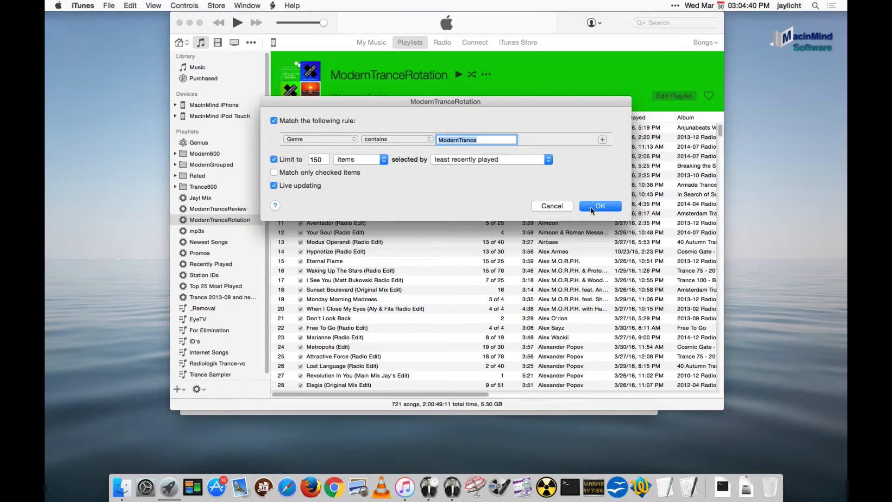
pyautogui.click(599, 206)
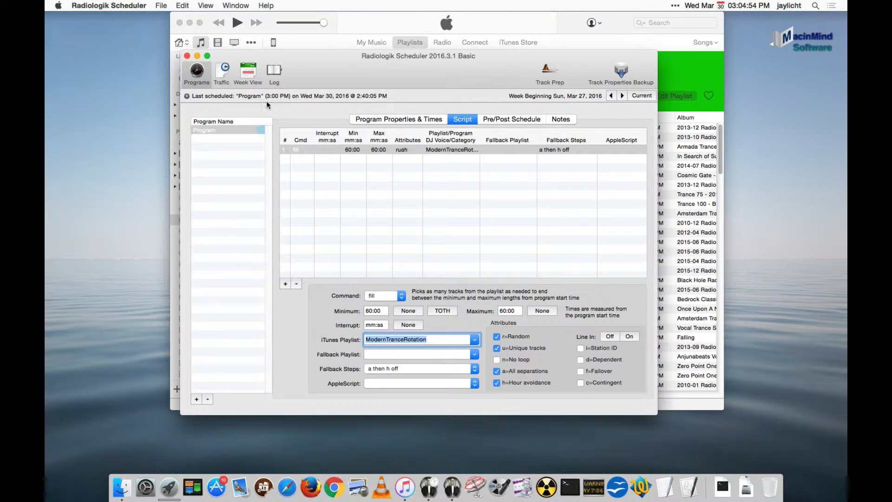
pyautogui.moveTo(190, 97)
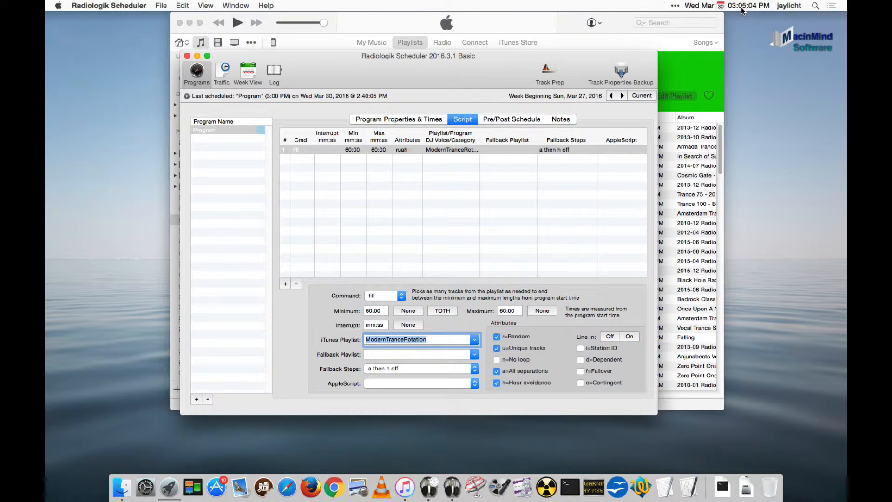
pyautogui.moveTo(577, 46)
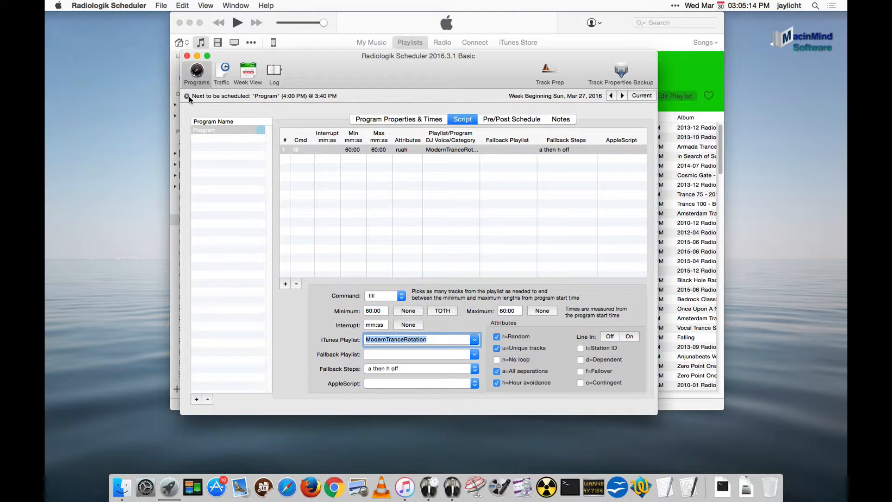
pyautogui.moveTo(296, 100)
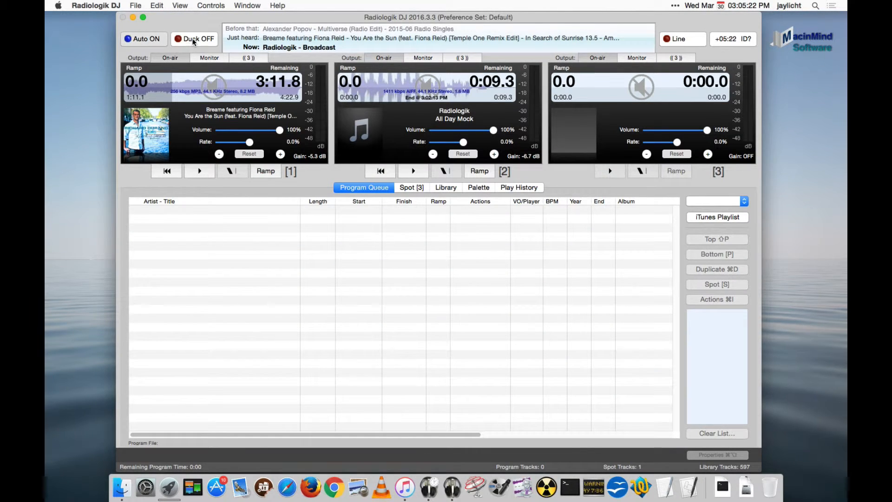
pyautogui.moveTo(404, 486)
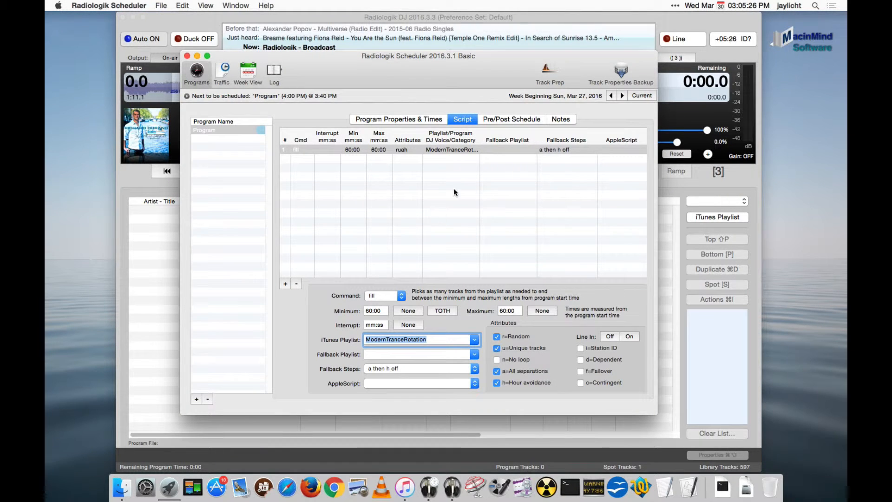
# Manually build the program for its 3:00 PM start time, importing 150 ModernTranceRotation tracks
pyautogui.click(398, 119)
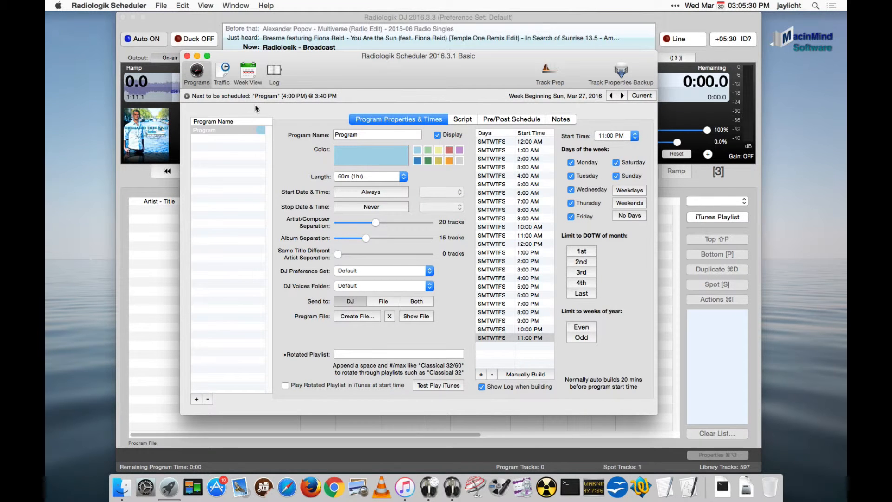
pyautogui.moveTo(302, 102)
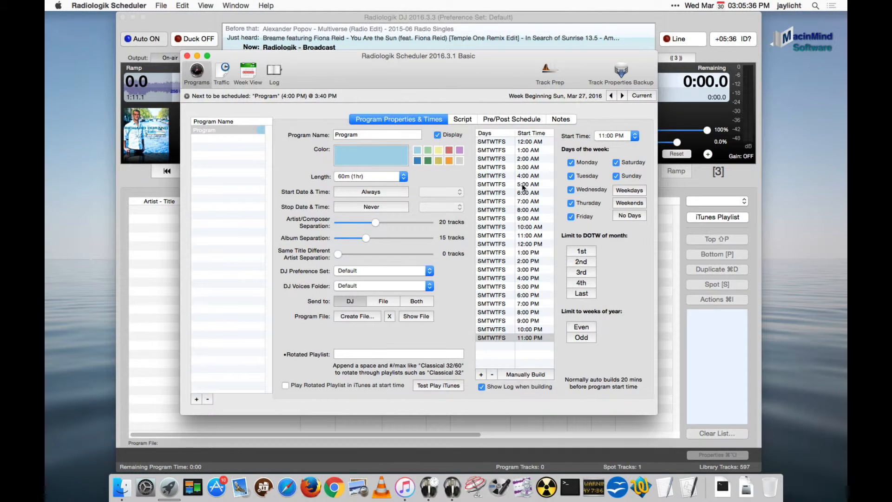
pyautogui.click(527, 270)
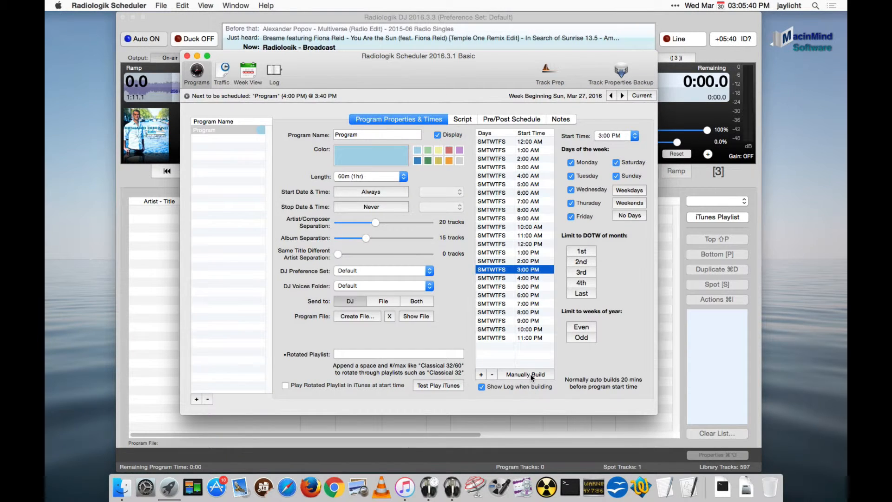
pyautogui.click(525, 374)
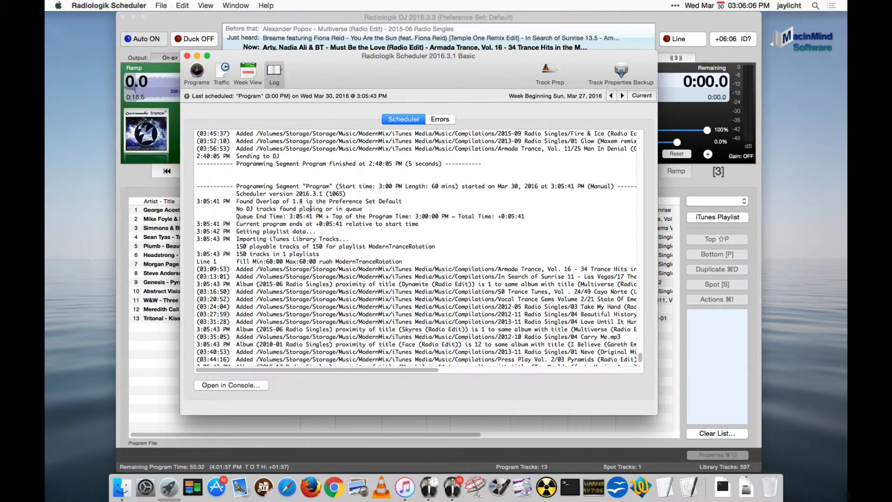
# Review the 3 PM build log entries, then bring up Radiologik DJ with the 13 queued tracks
pyautogui.scroll(-3)
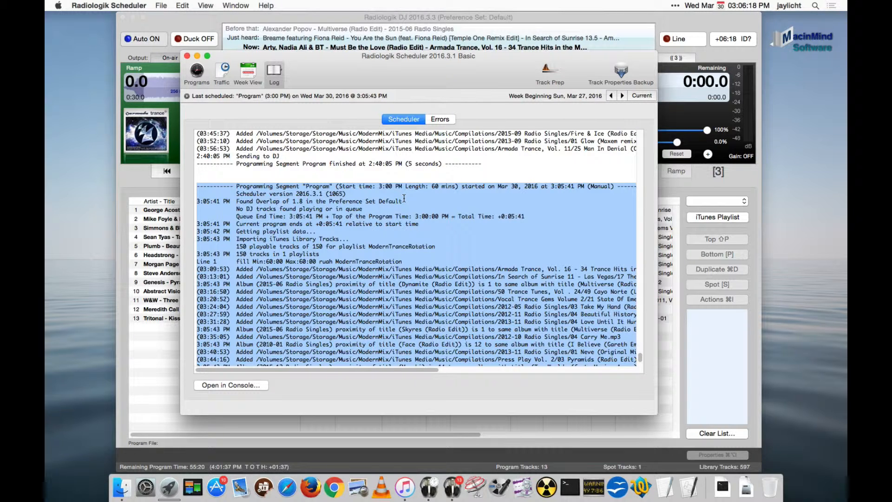
pyautogui.scroll(-3)
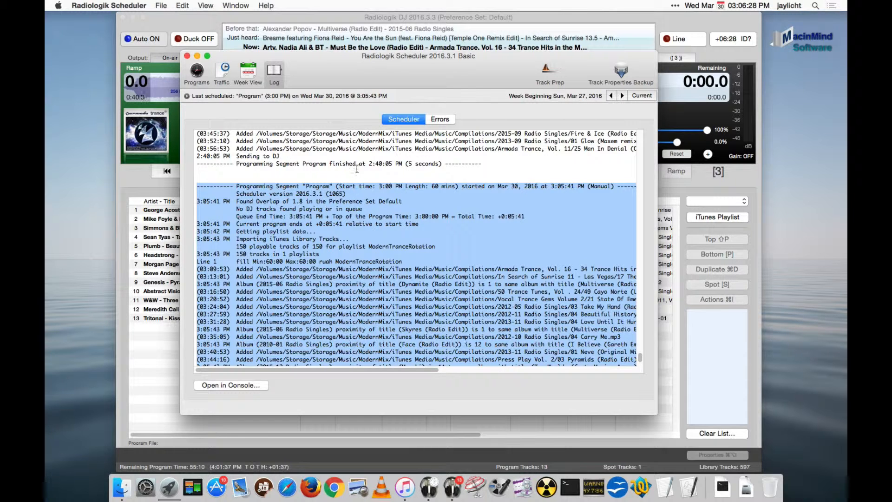
pyautogui.click(187, 56)
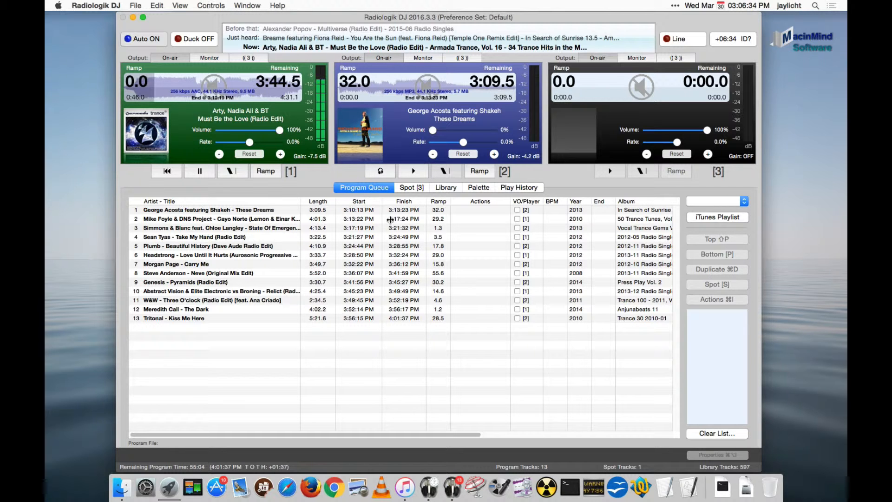
# Verify the 13 queued 3 PM tracks in Radiologik DJ, then close the Scheduler window
pyautogui.click(211, 6)
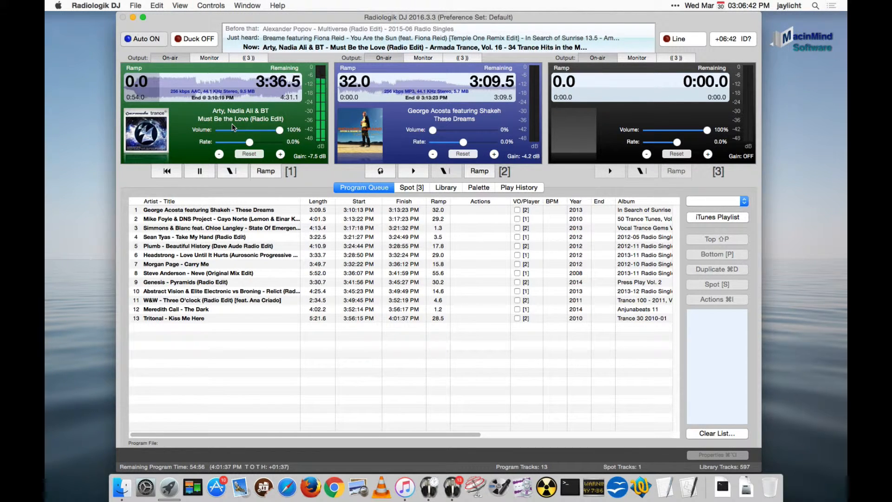
pyautogui.click(211, 6)
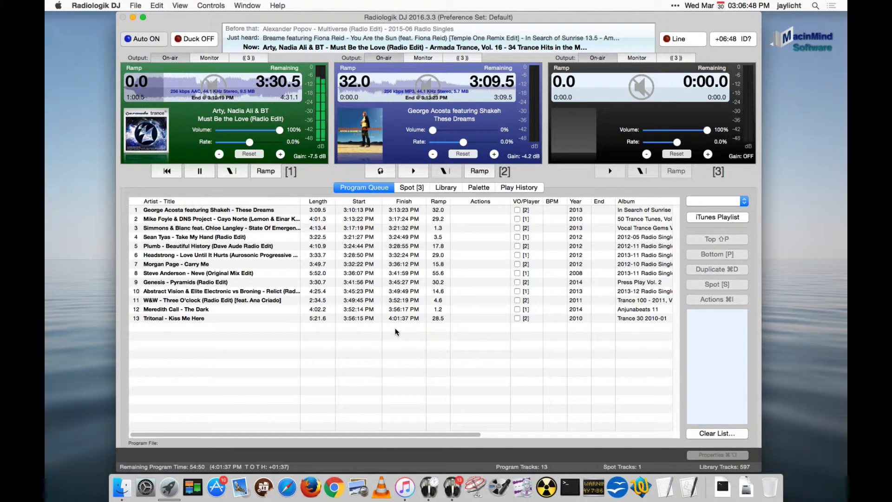
pyautogui.moveTo(396, 328)
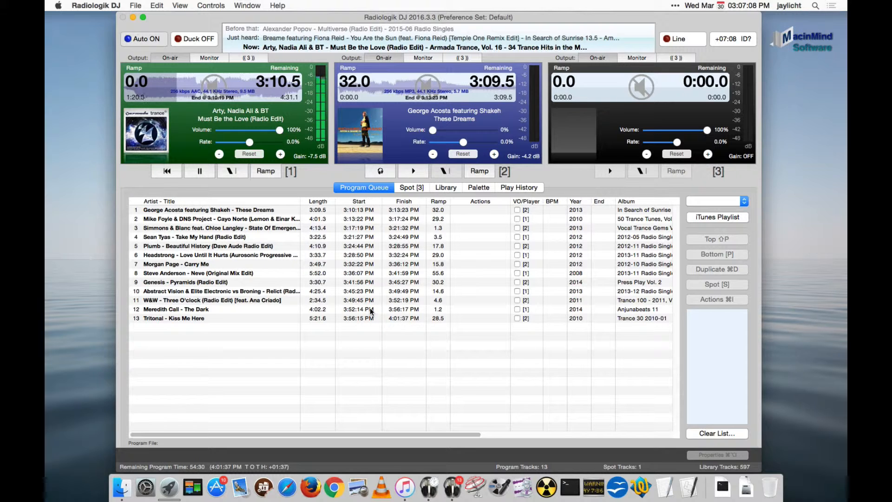
pyautogui.moveTo(391, 212)
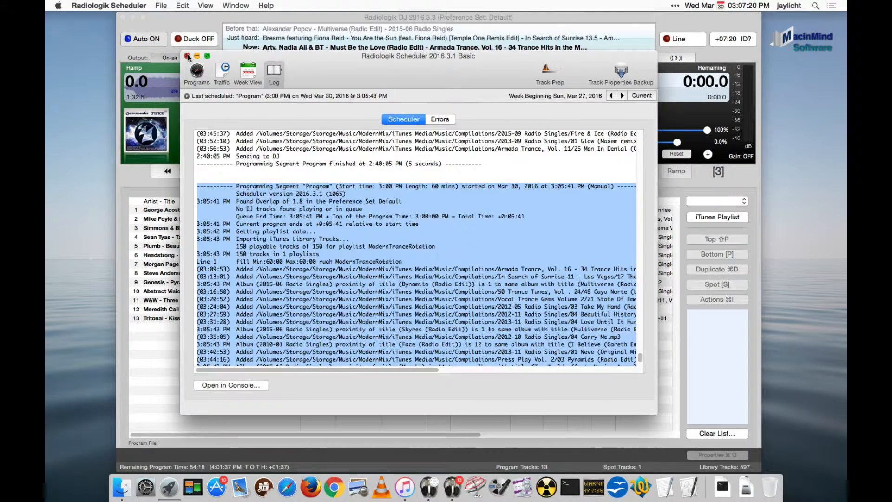
pyautogui.click(187, 56)
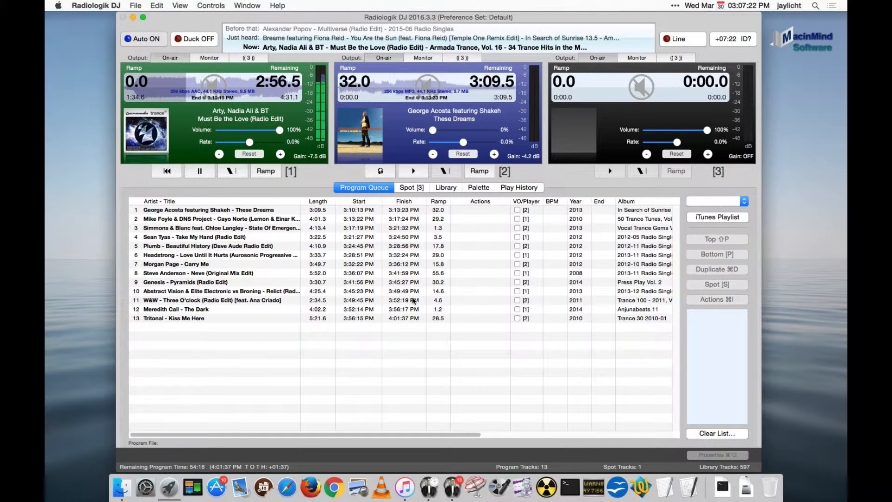